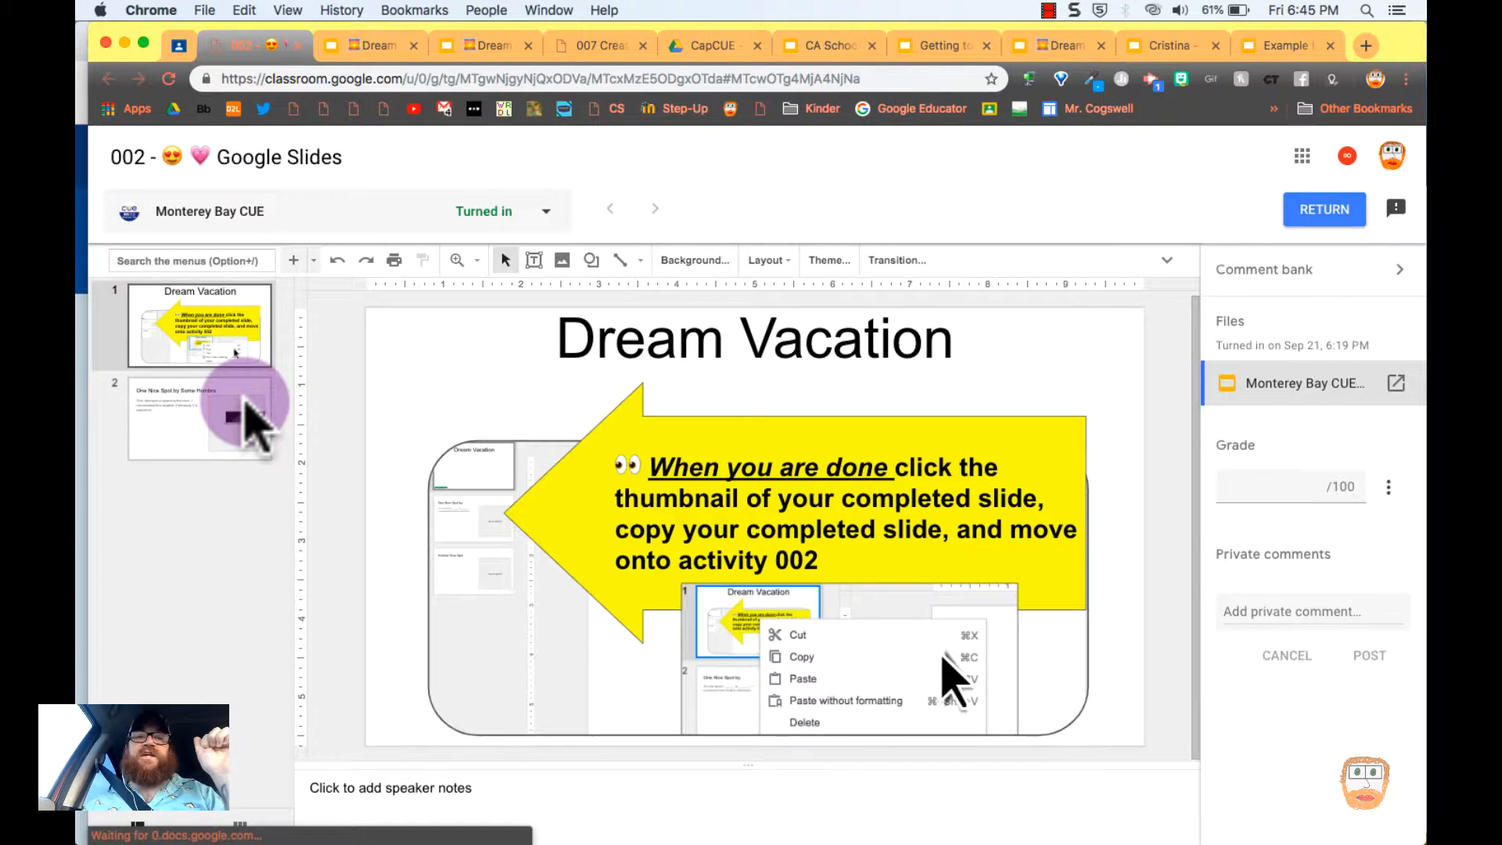
View the student's second slide and start a new Screencastify recording, dismissing a notification
left_click(198, 416)
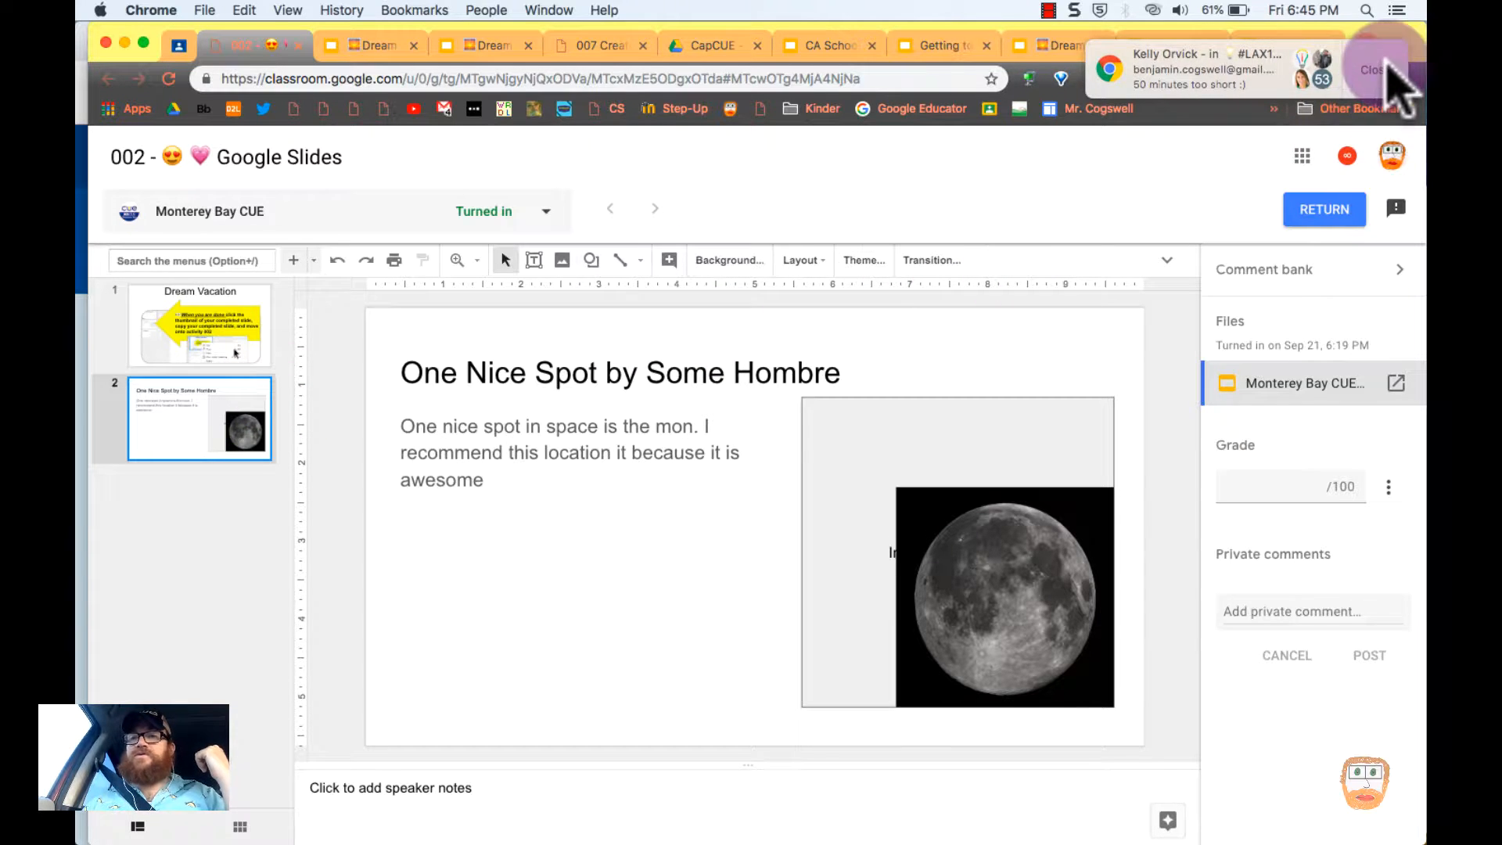
left_click(1373, 69)
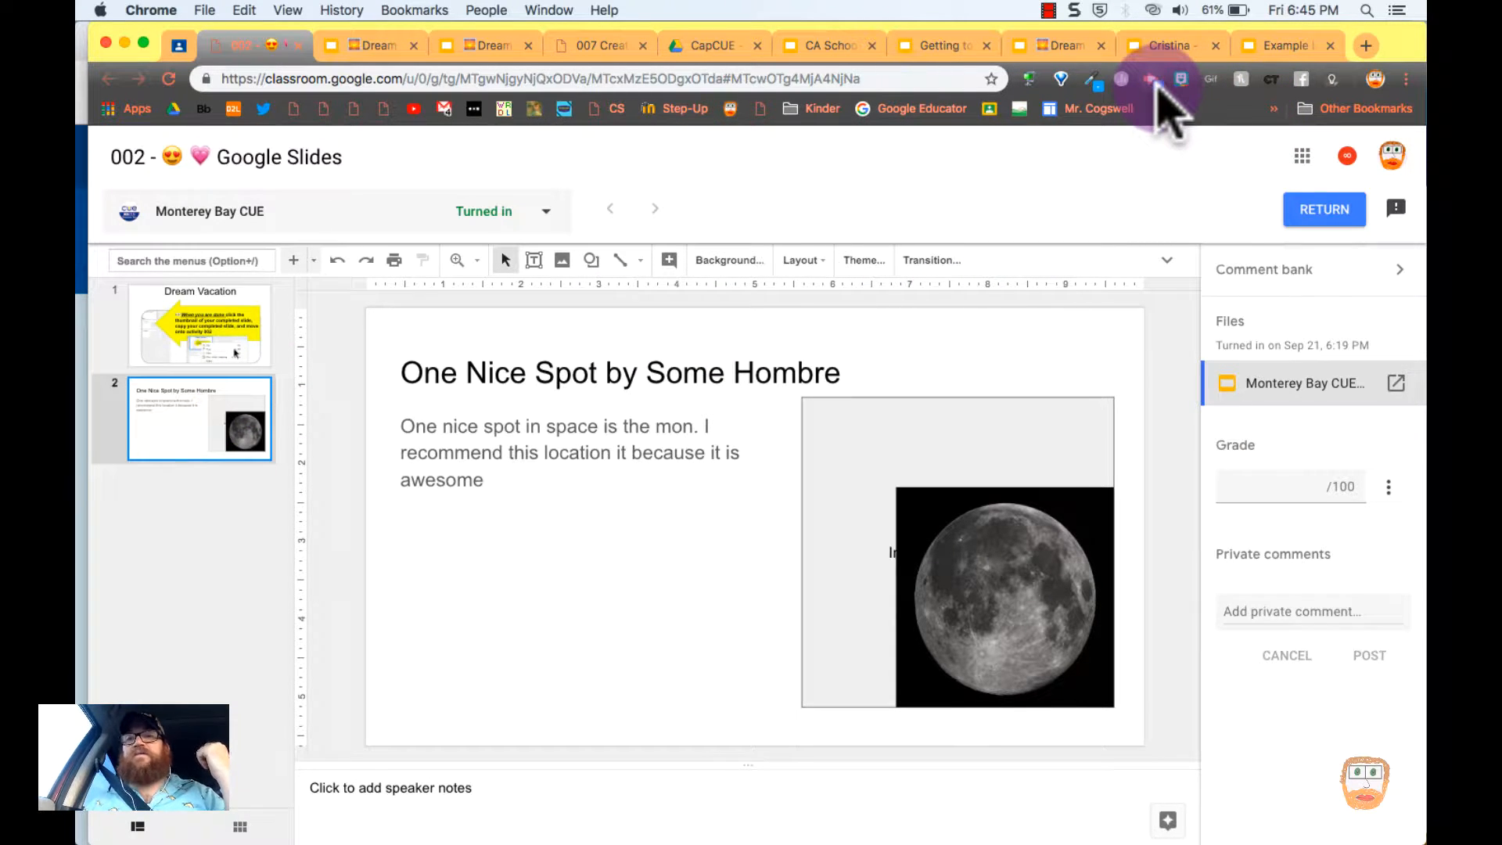
mouse_move(1162, 78)
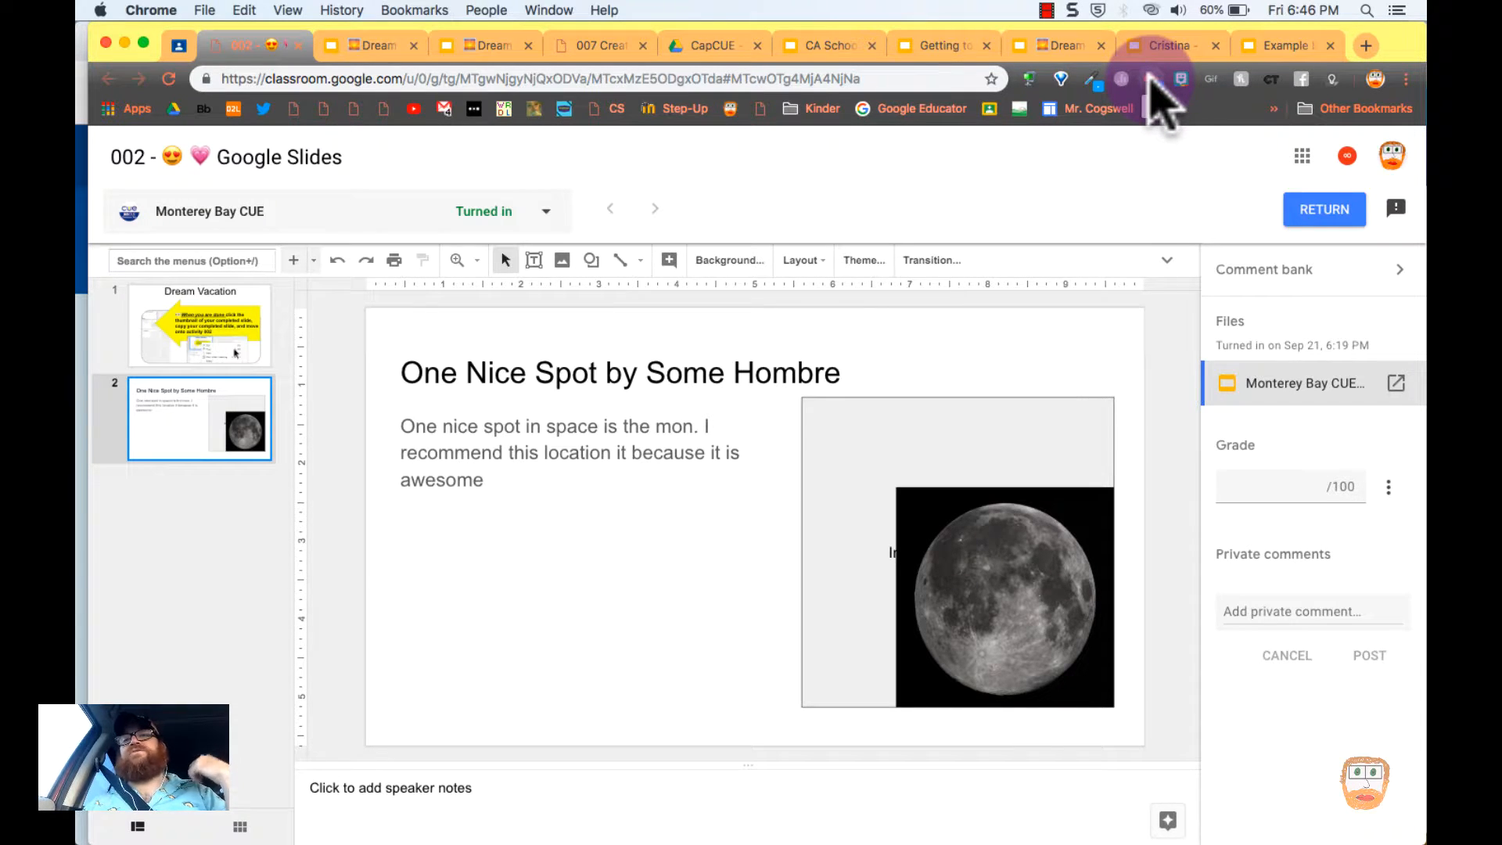
left_click(1159, 78)
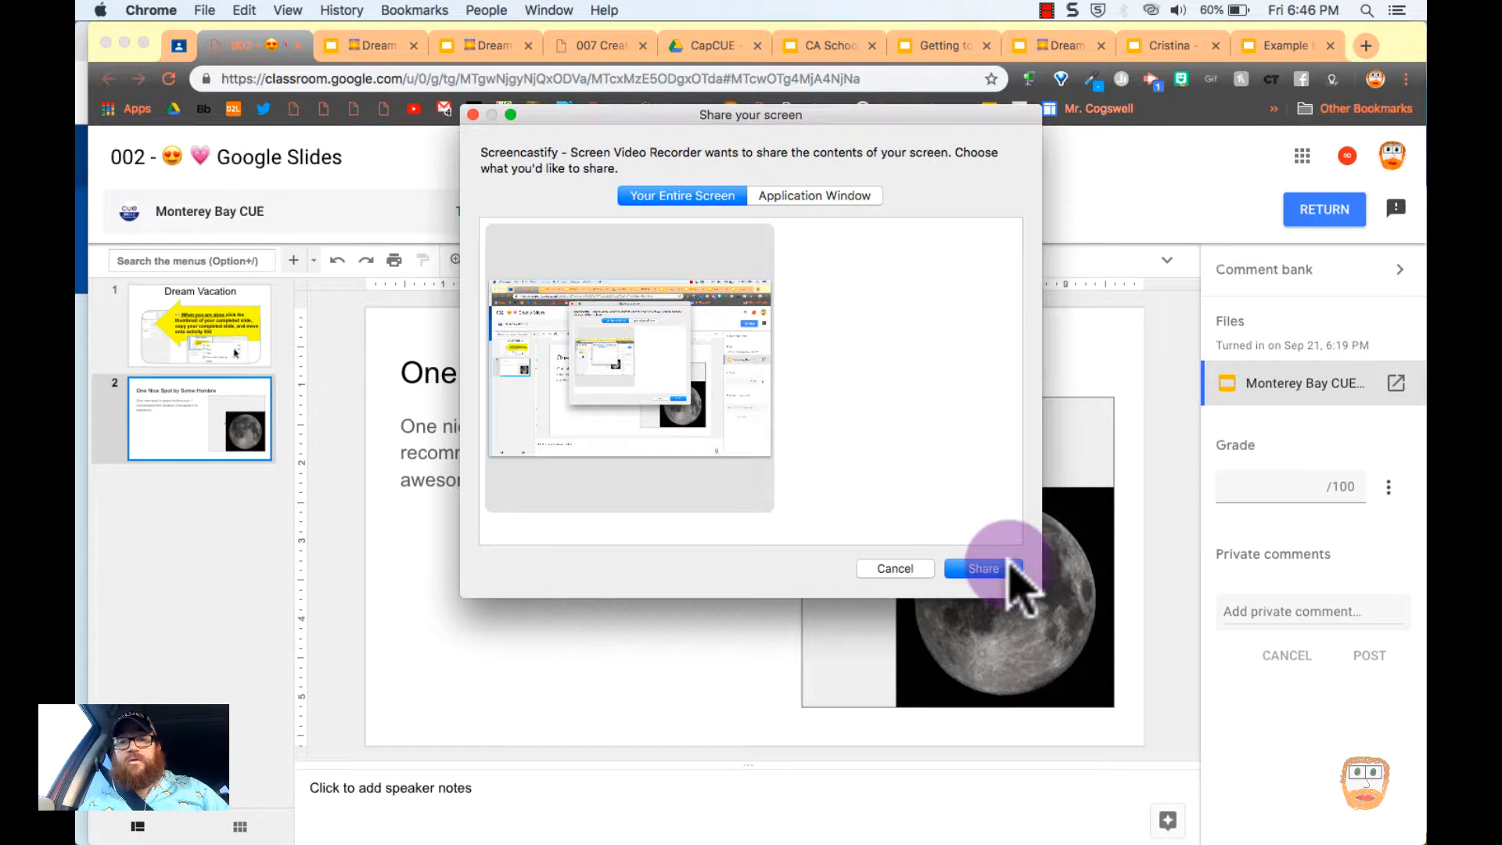
Share the entire screen so recording begins, then select the moon image on the slide
left_click(983, 568)
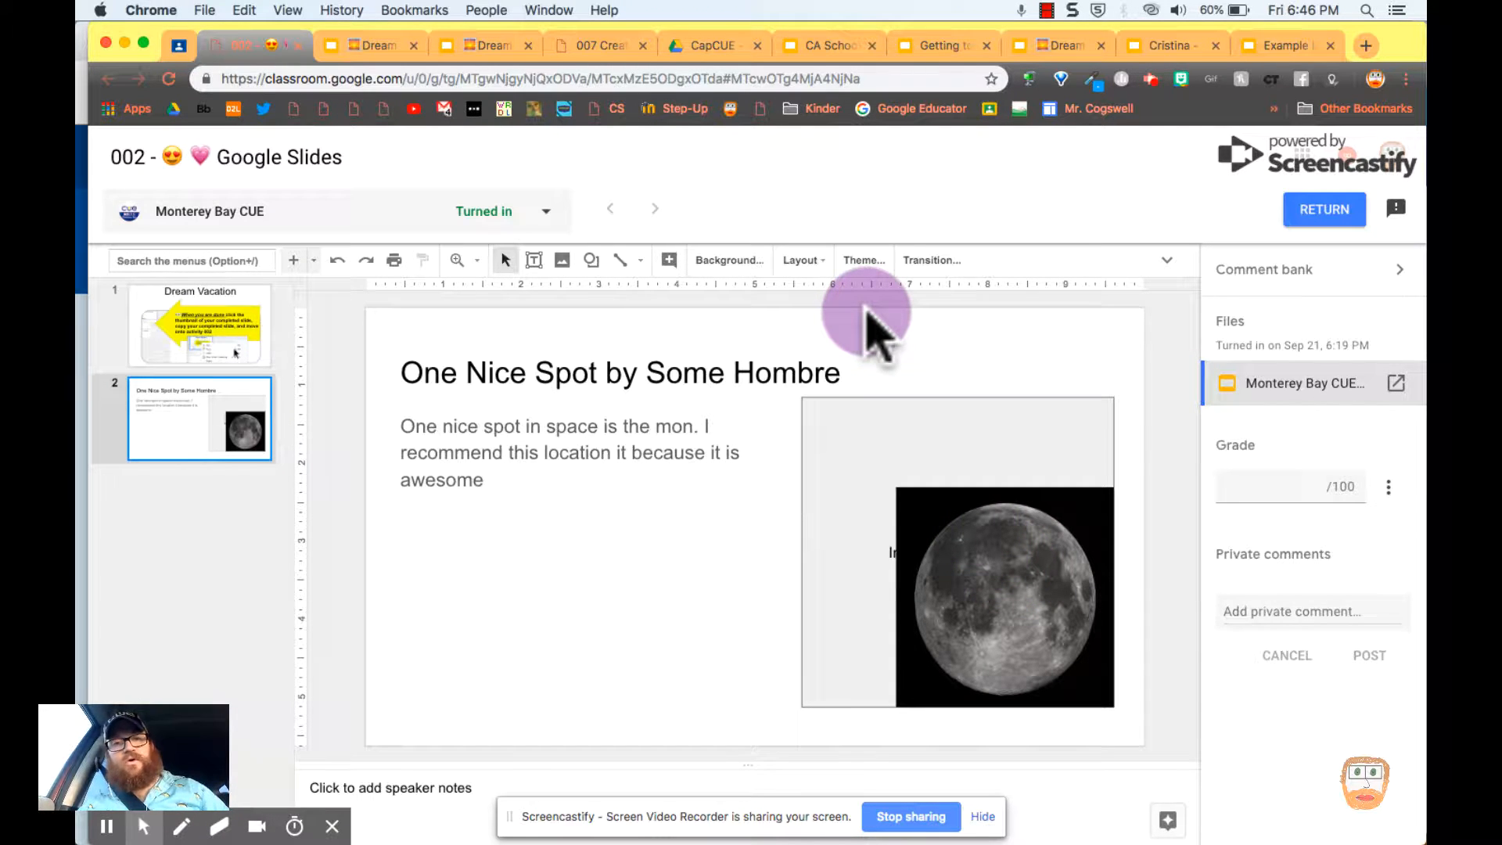
mouse_move(992, 360)
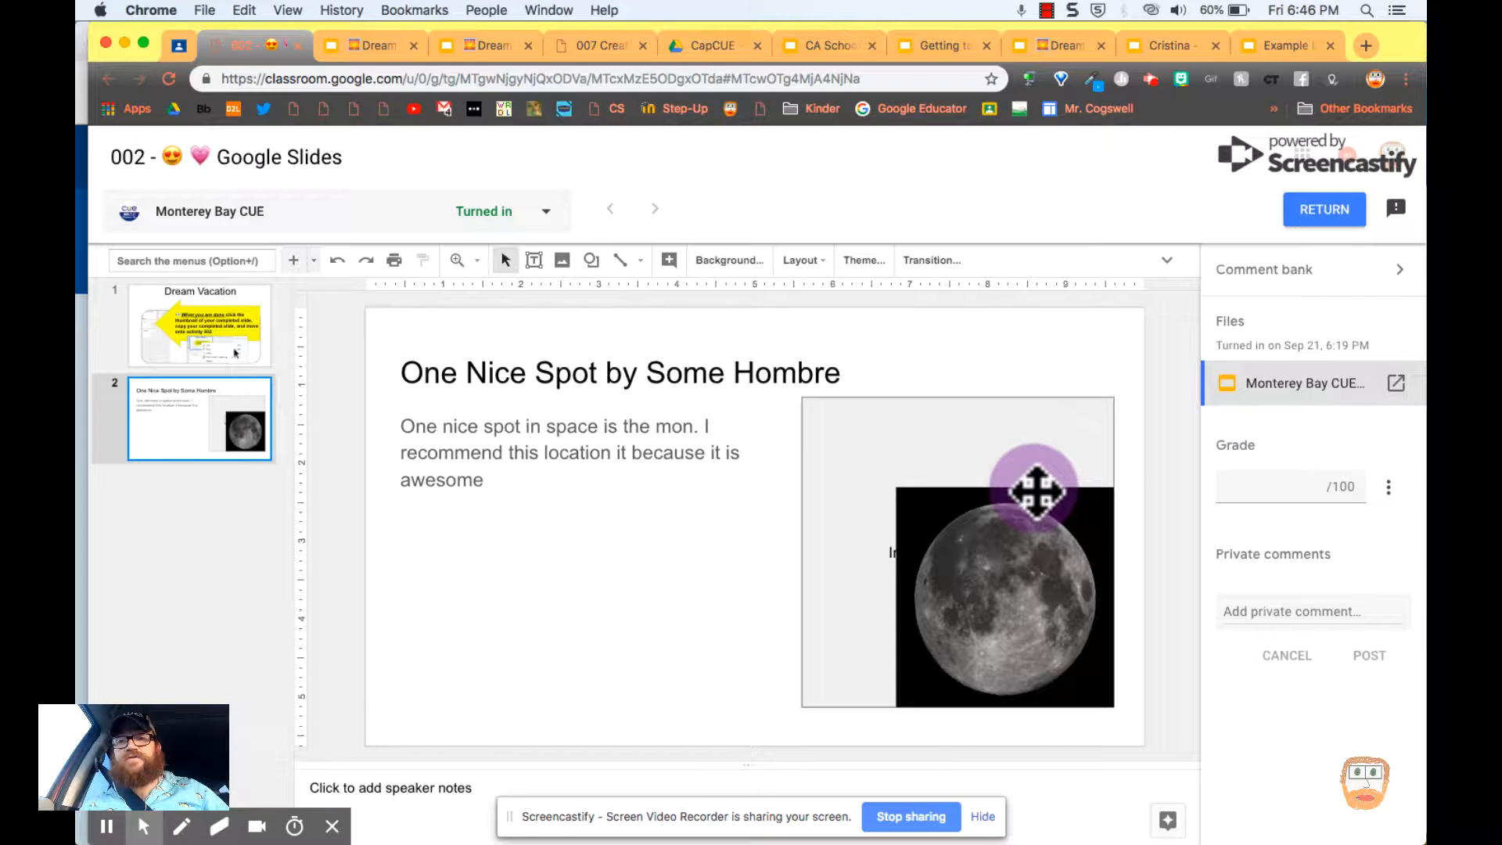
left_click(1004, 594)
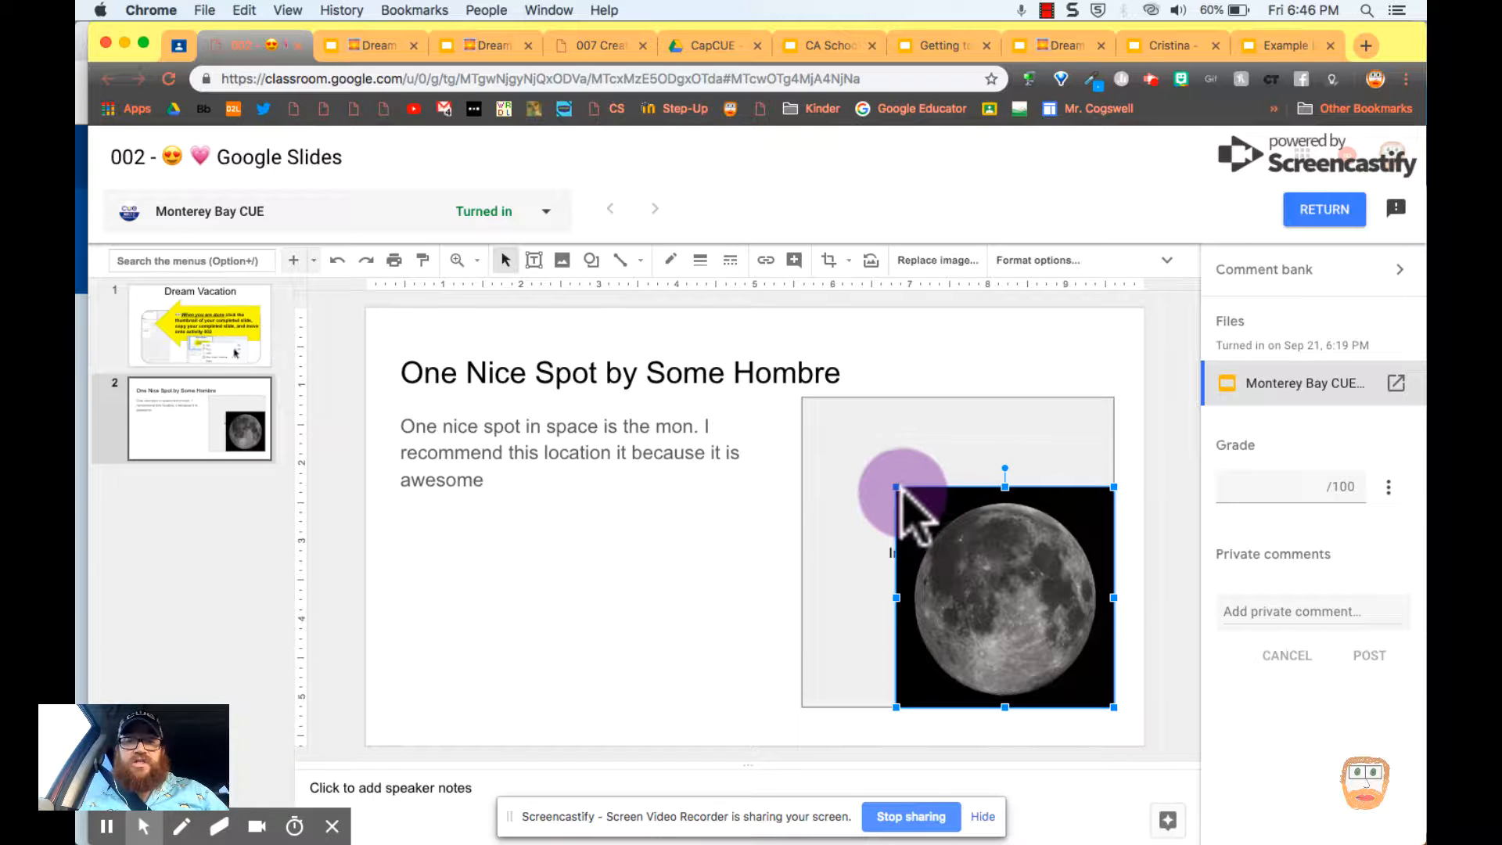
Move the moon image around the slide while narrating spoken feedback for the recording
right_click(910, 489)
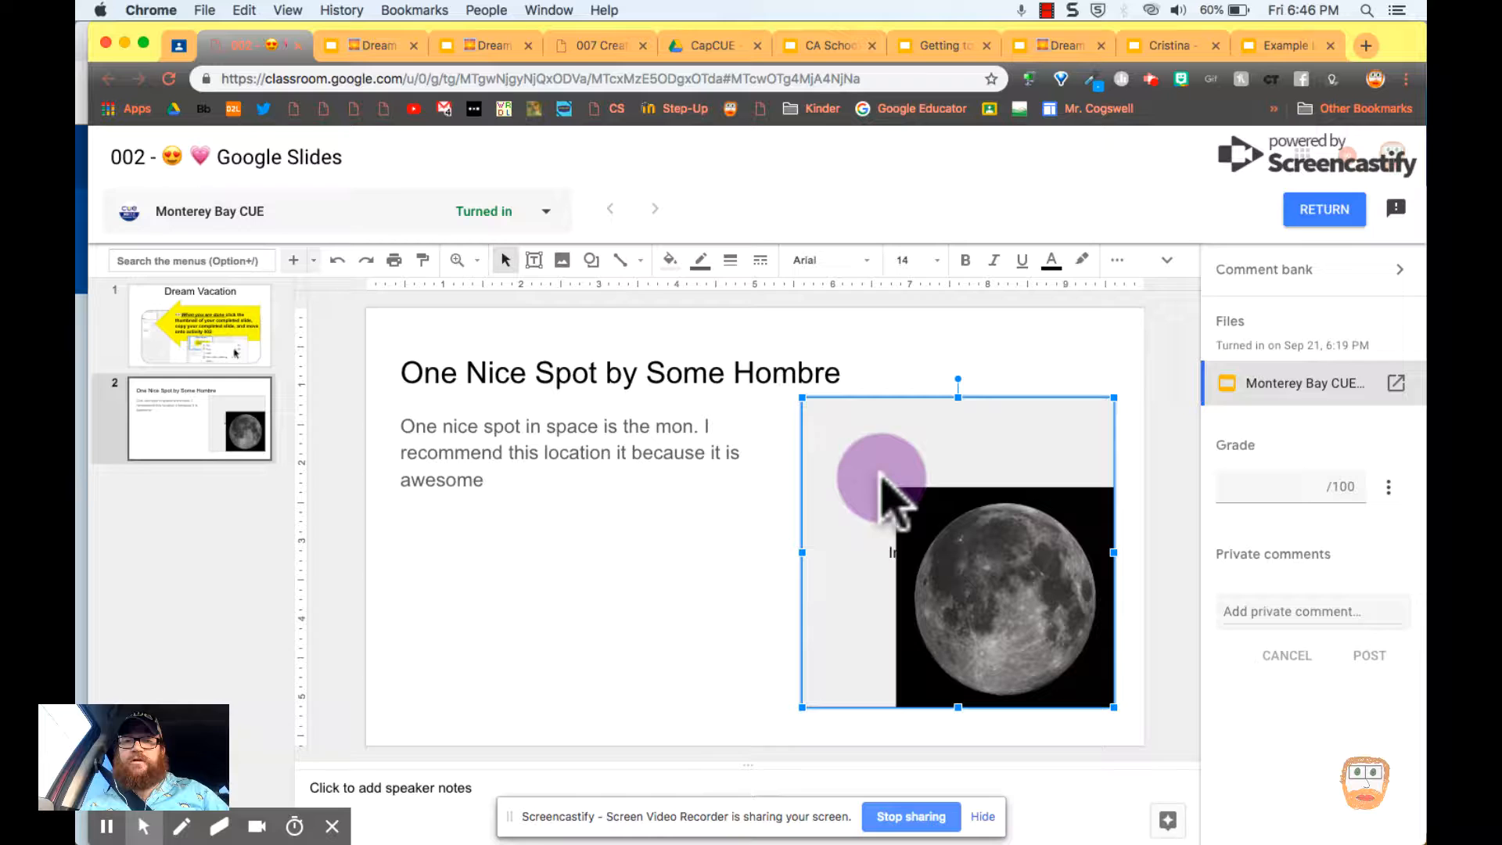
left_click_drag(881, 479, 920, 506)
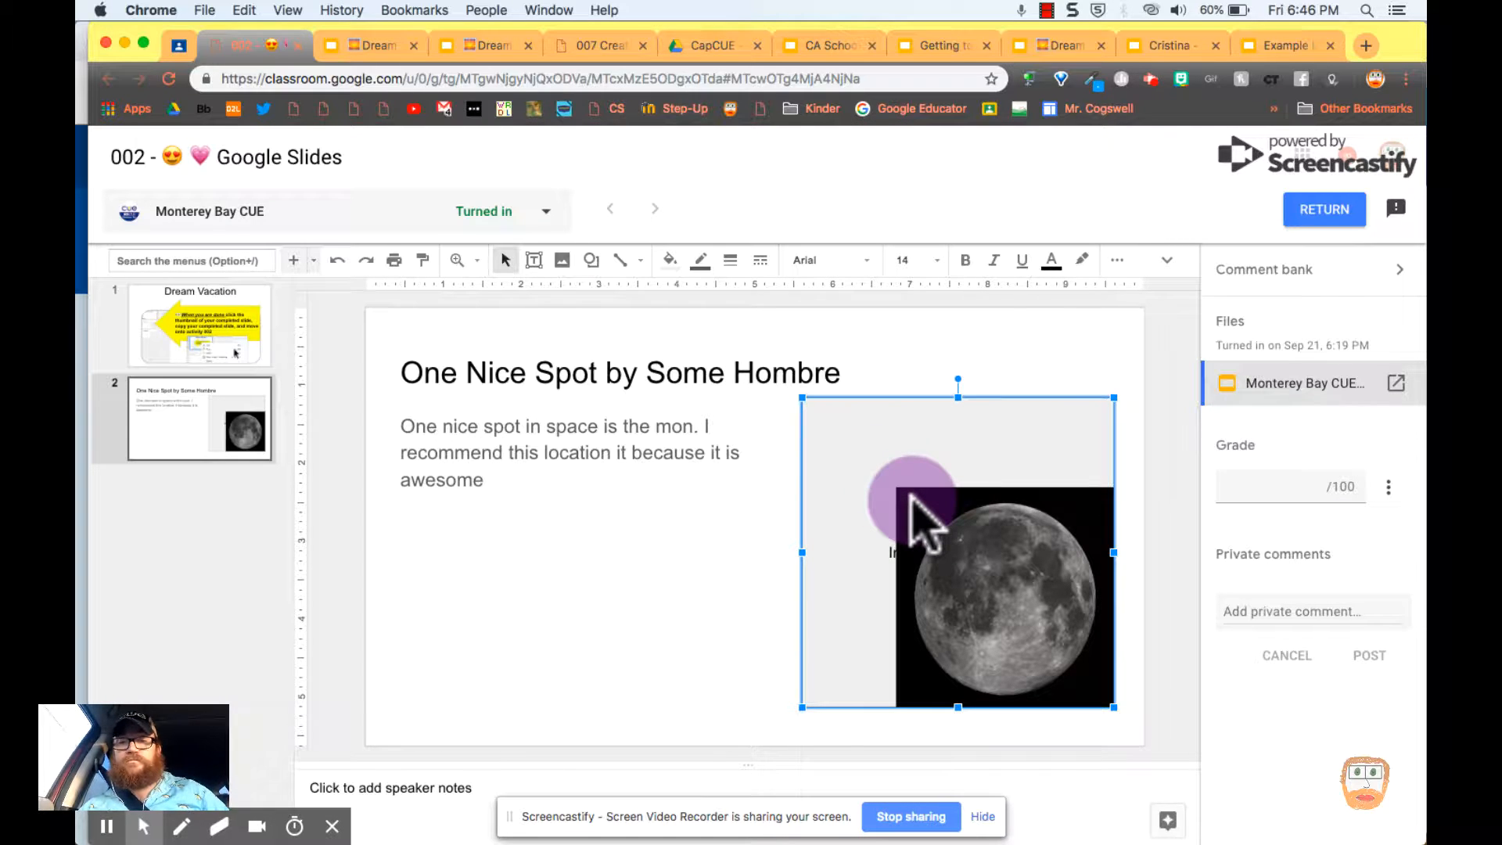
left_click_drag(920, 518, 1129, 478)
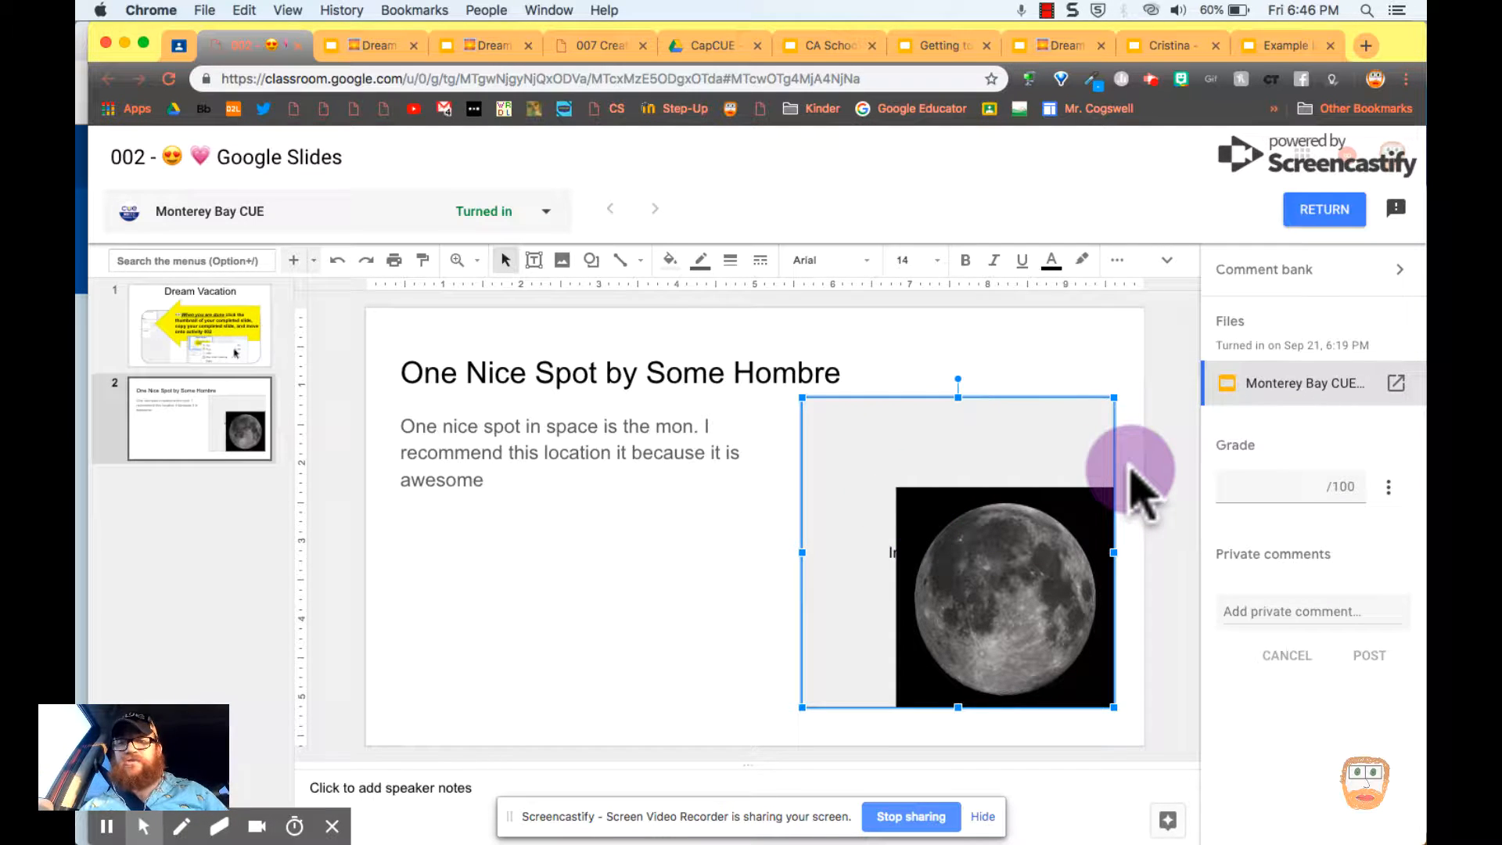
left_click_drag(1129, 479, 1048, 525)
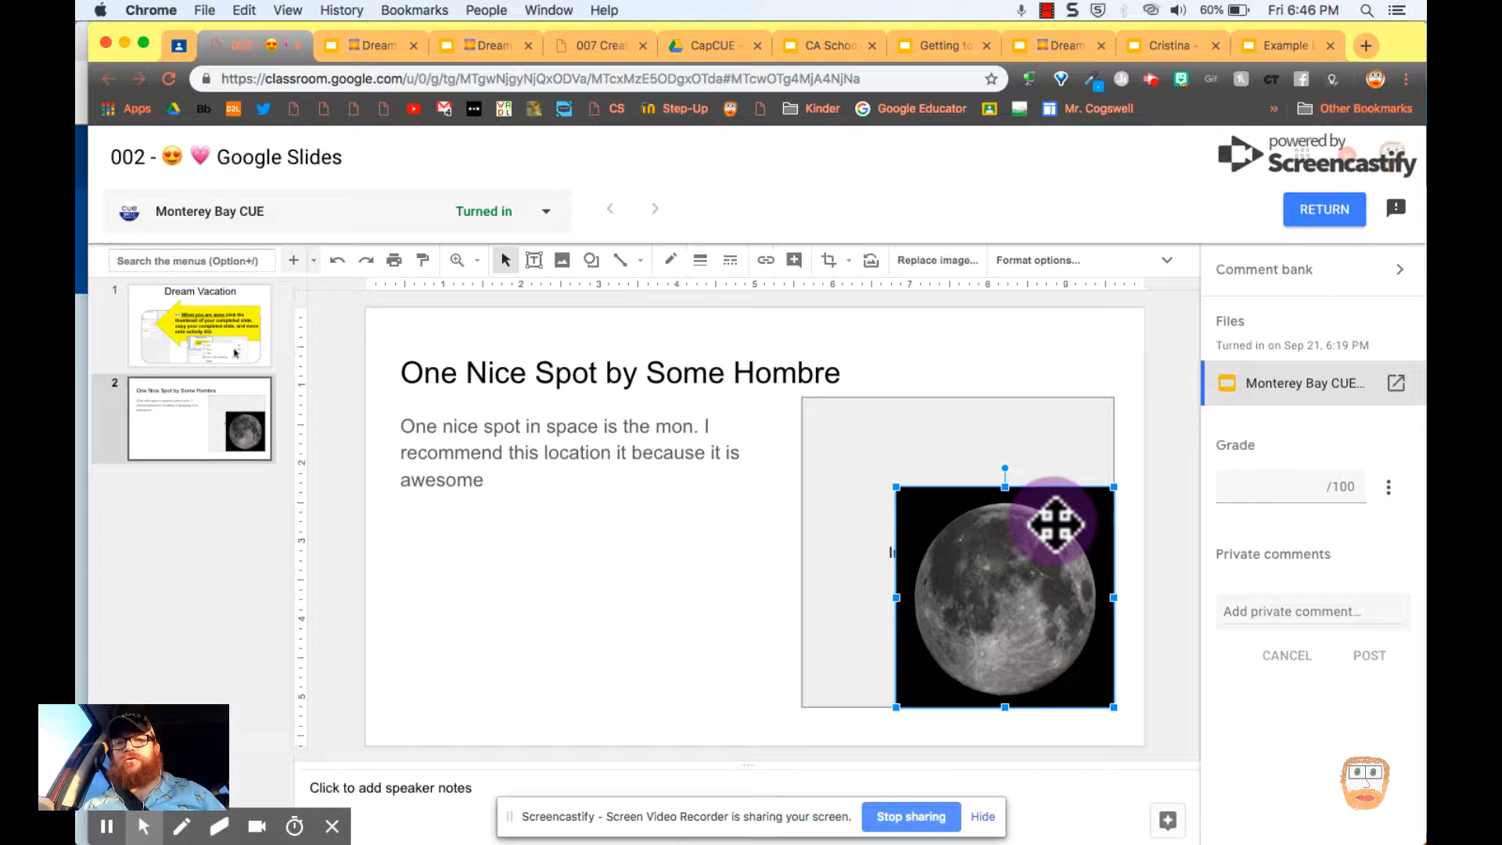
mouse_move(1005, 536)
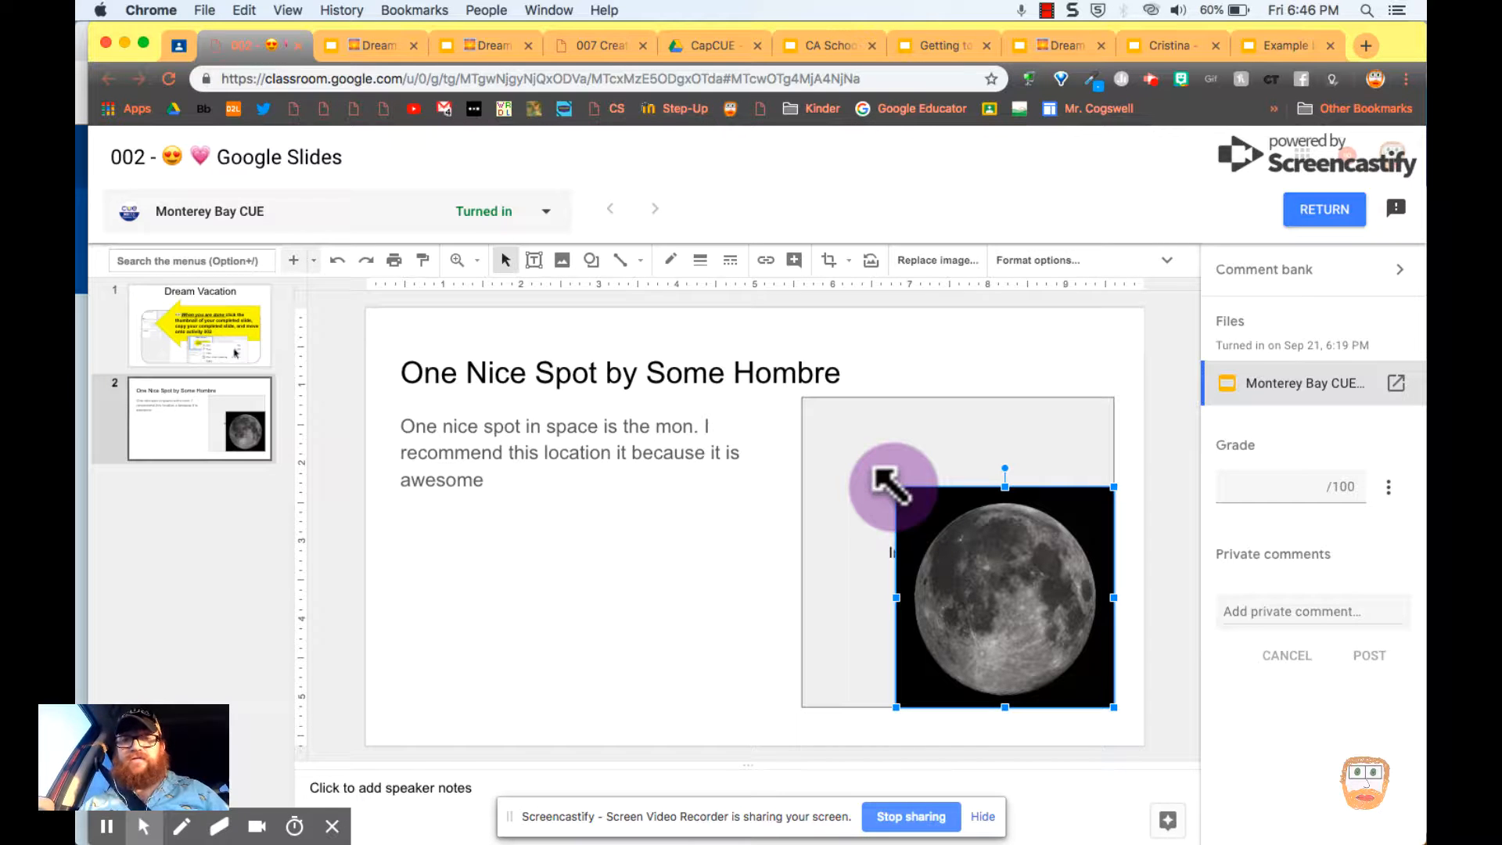
left_click_drag(885, 484, 843, 441)
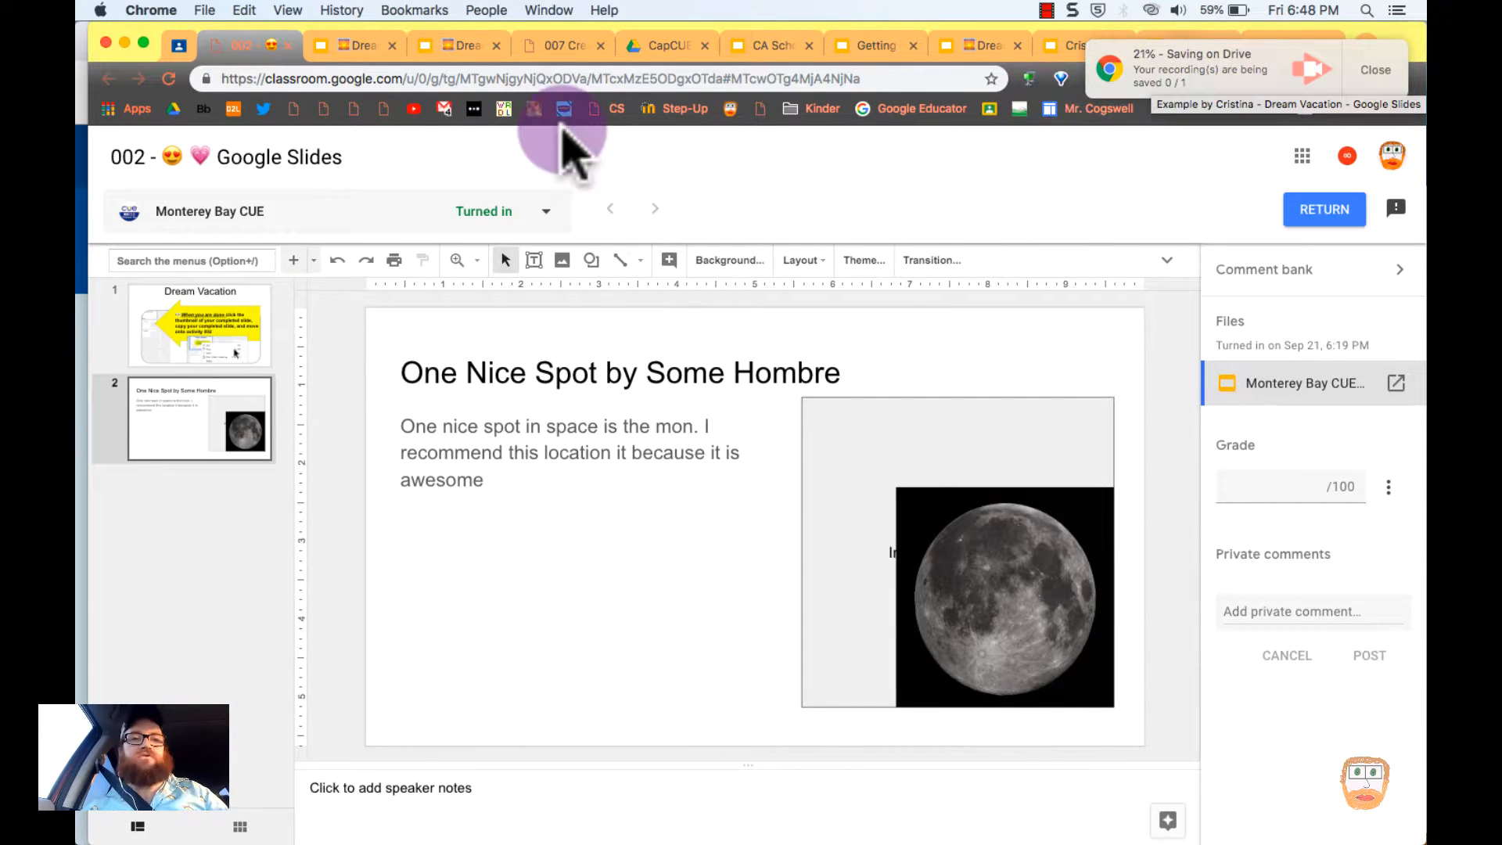
Open the new 1:06 recording's Screencastify video page while it uploads to Drive
left_click(356, 46)
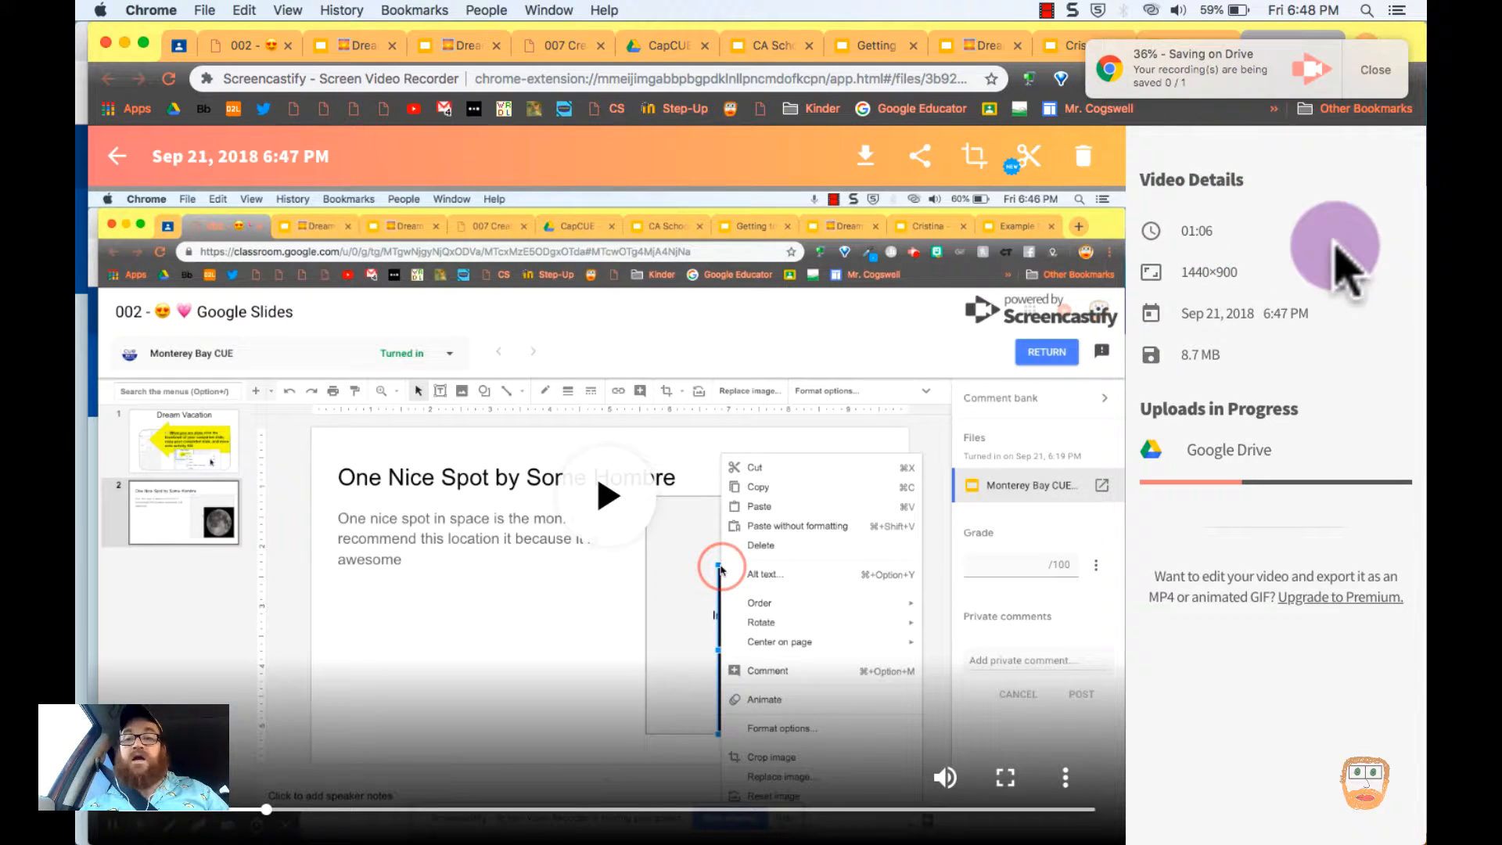
mouse_move(1205, 411)
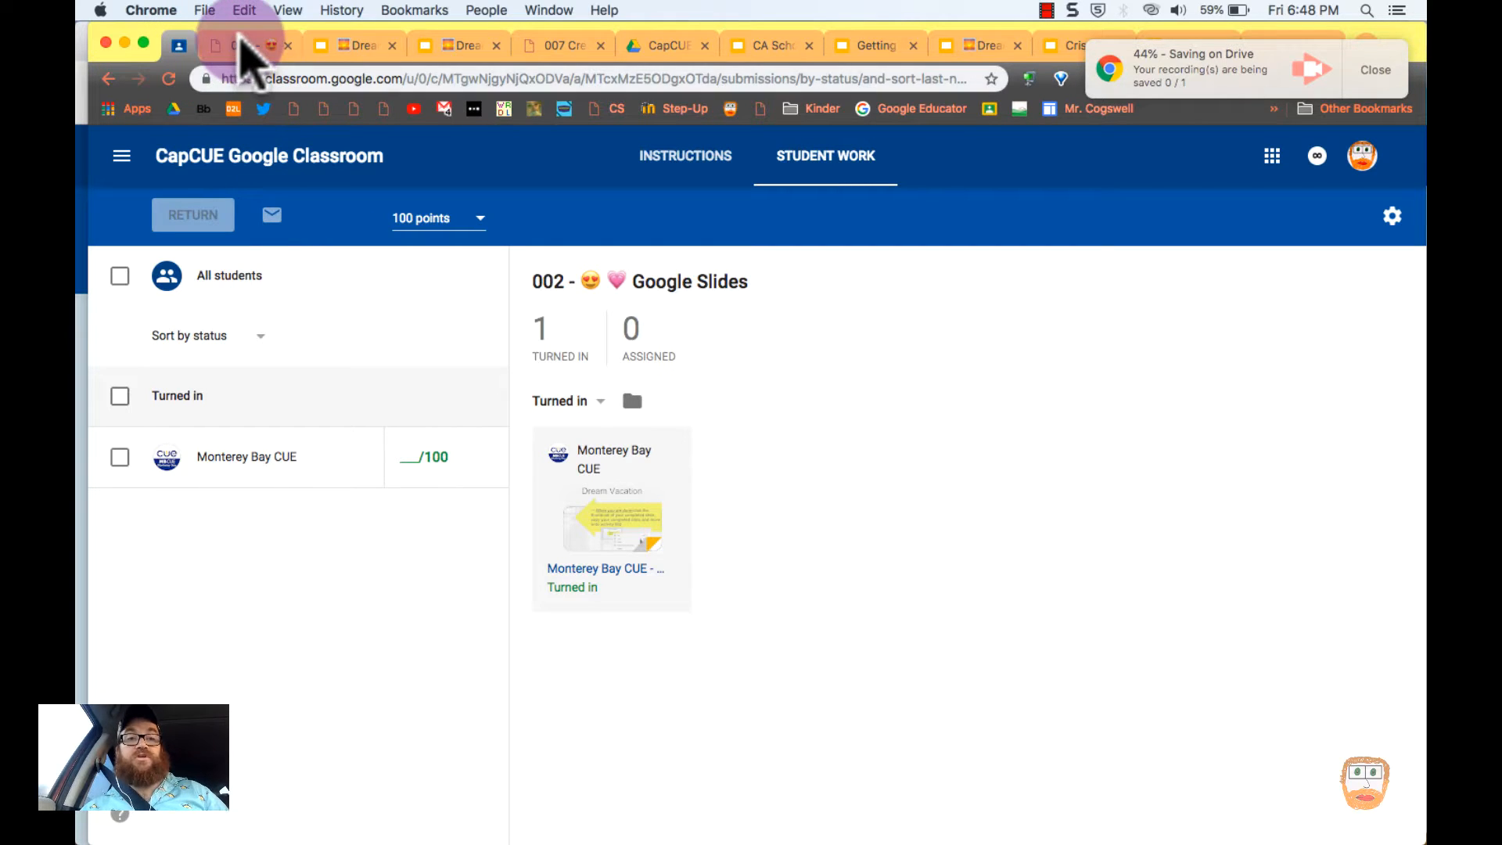
Return to the student's submission, then reopen the recording's page once the Drive upload finishes
left_click(610, 518)
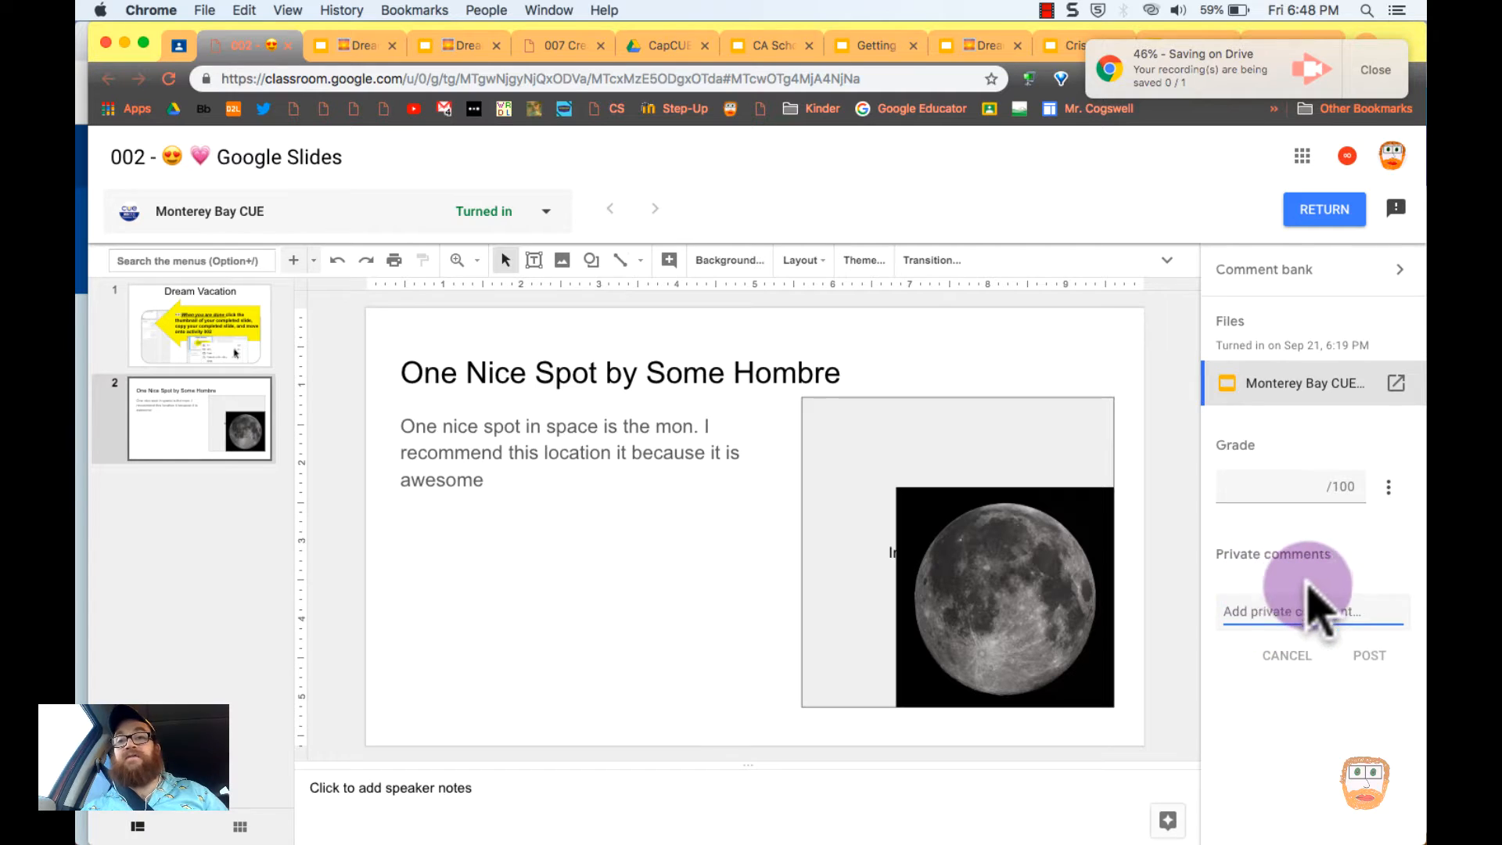
mouse_move(1303, 623)
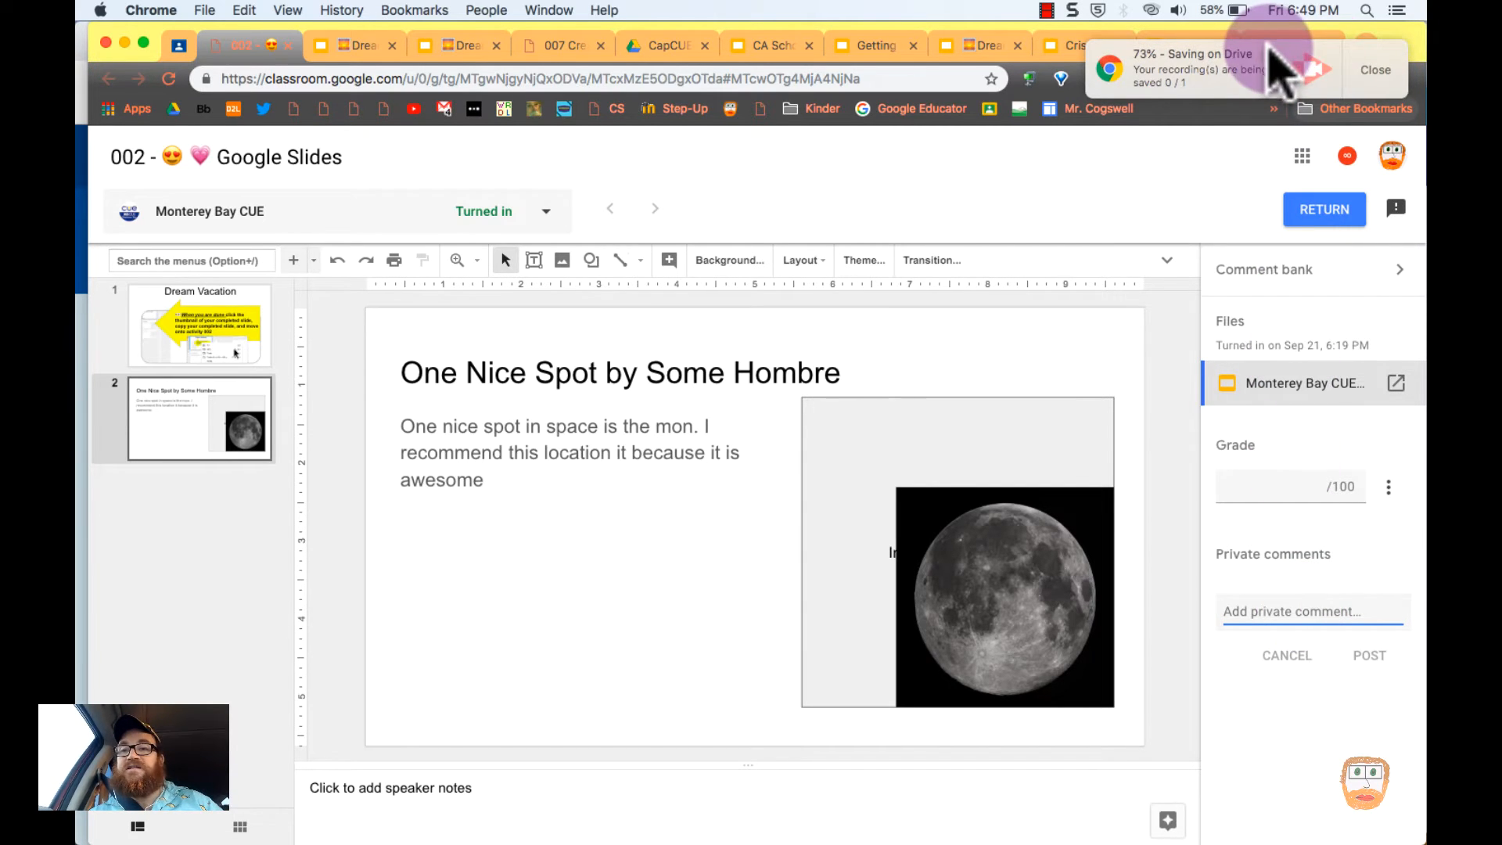
left_click(241, 45)
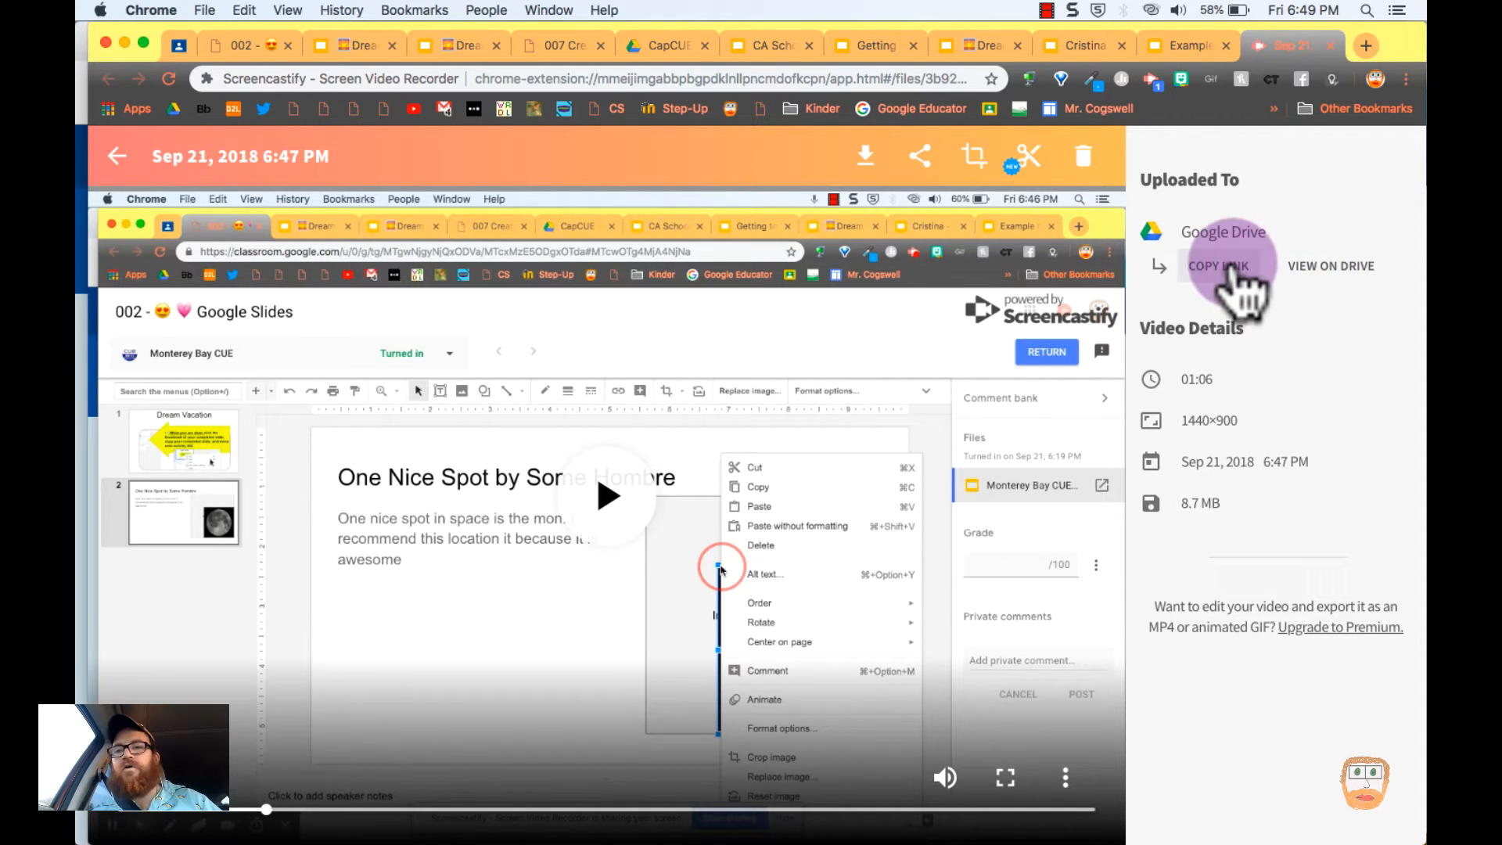
Copy the video's shareable Drive link and post it as a private comment on the submission
left_click(1216, 266)
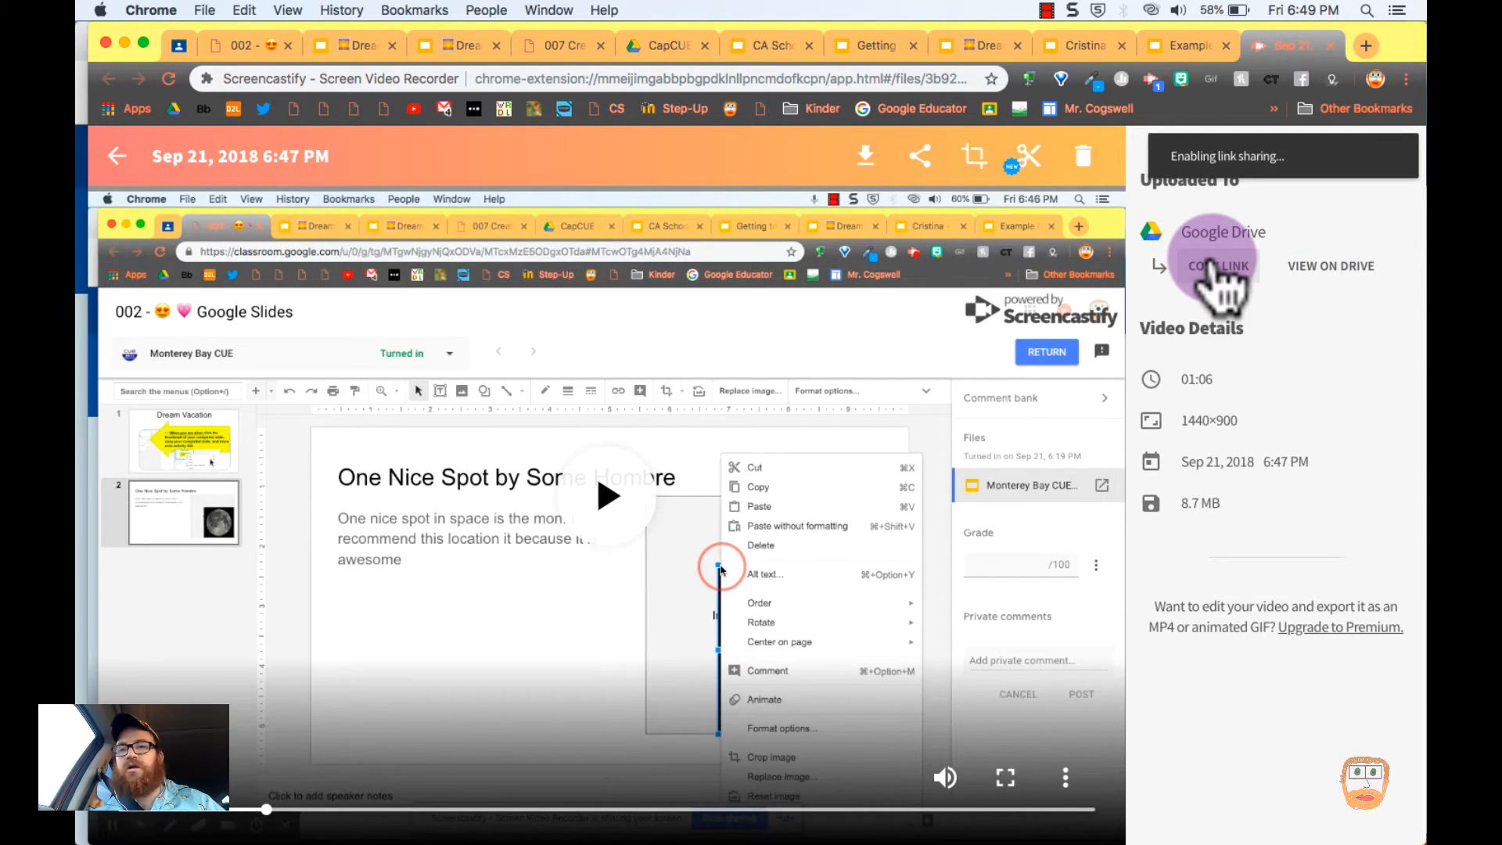
left_click(1214, 266)
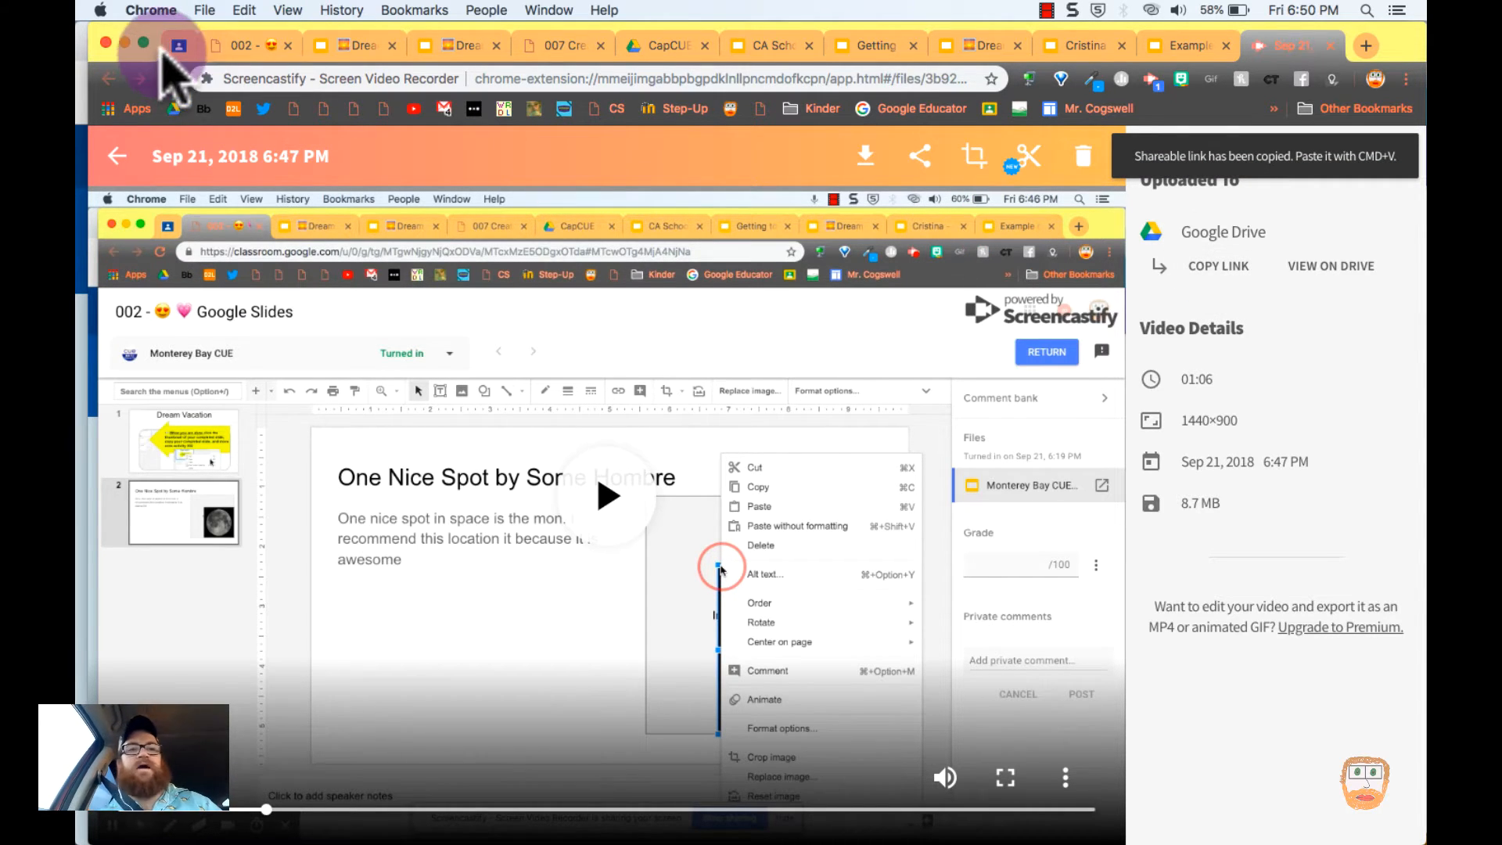
left_click(239, 45)
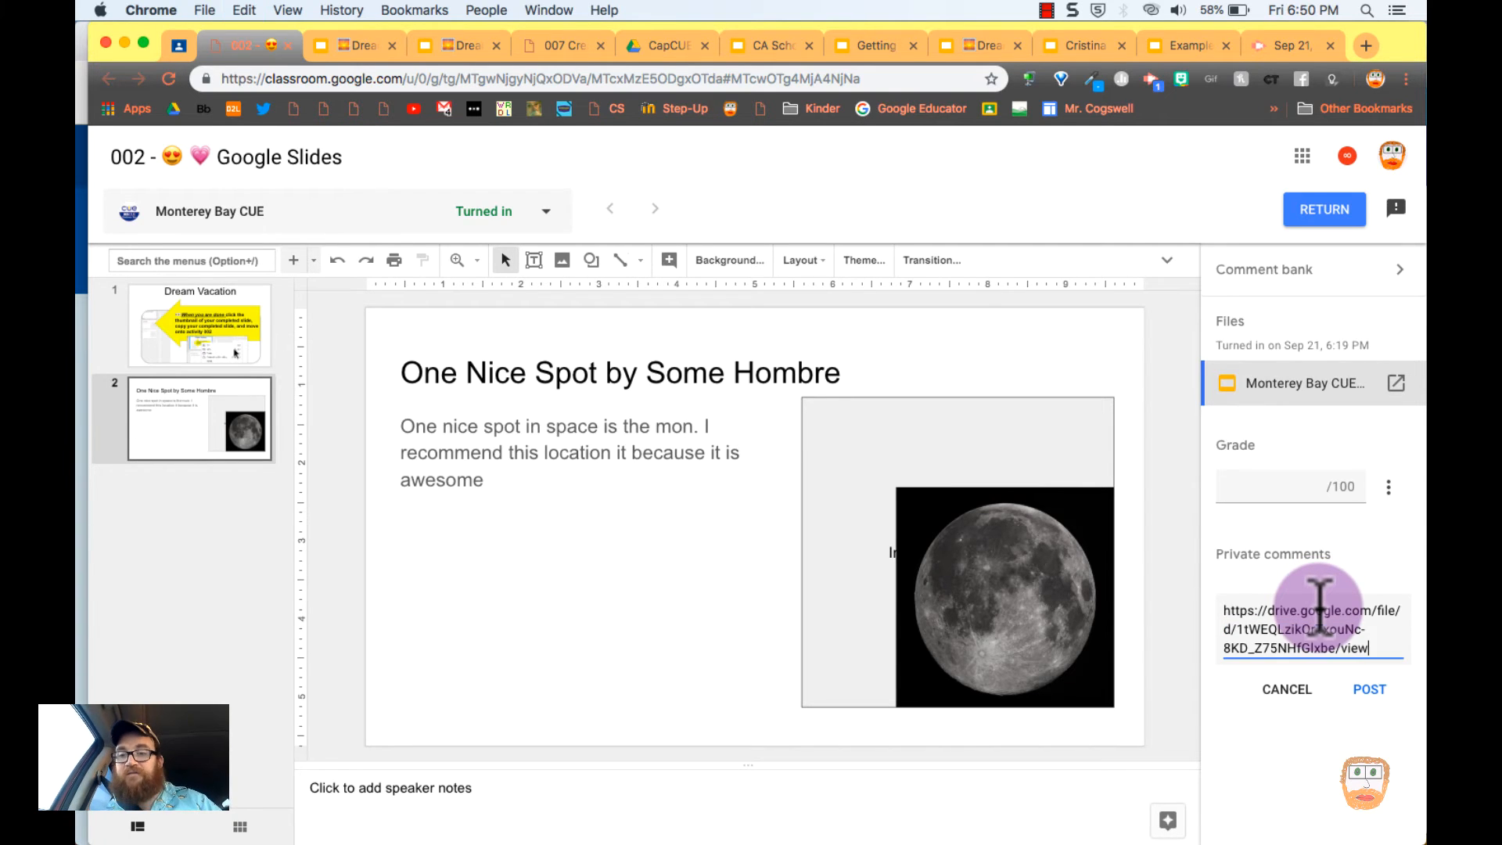
left_click(1367, 688)
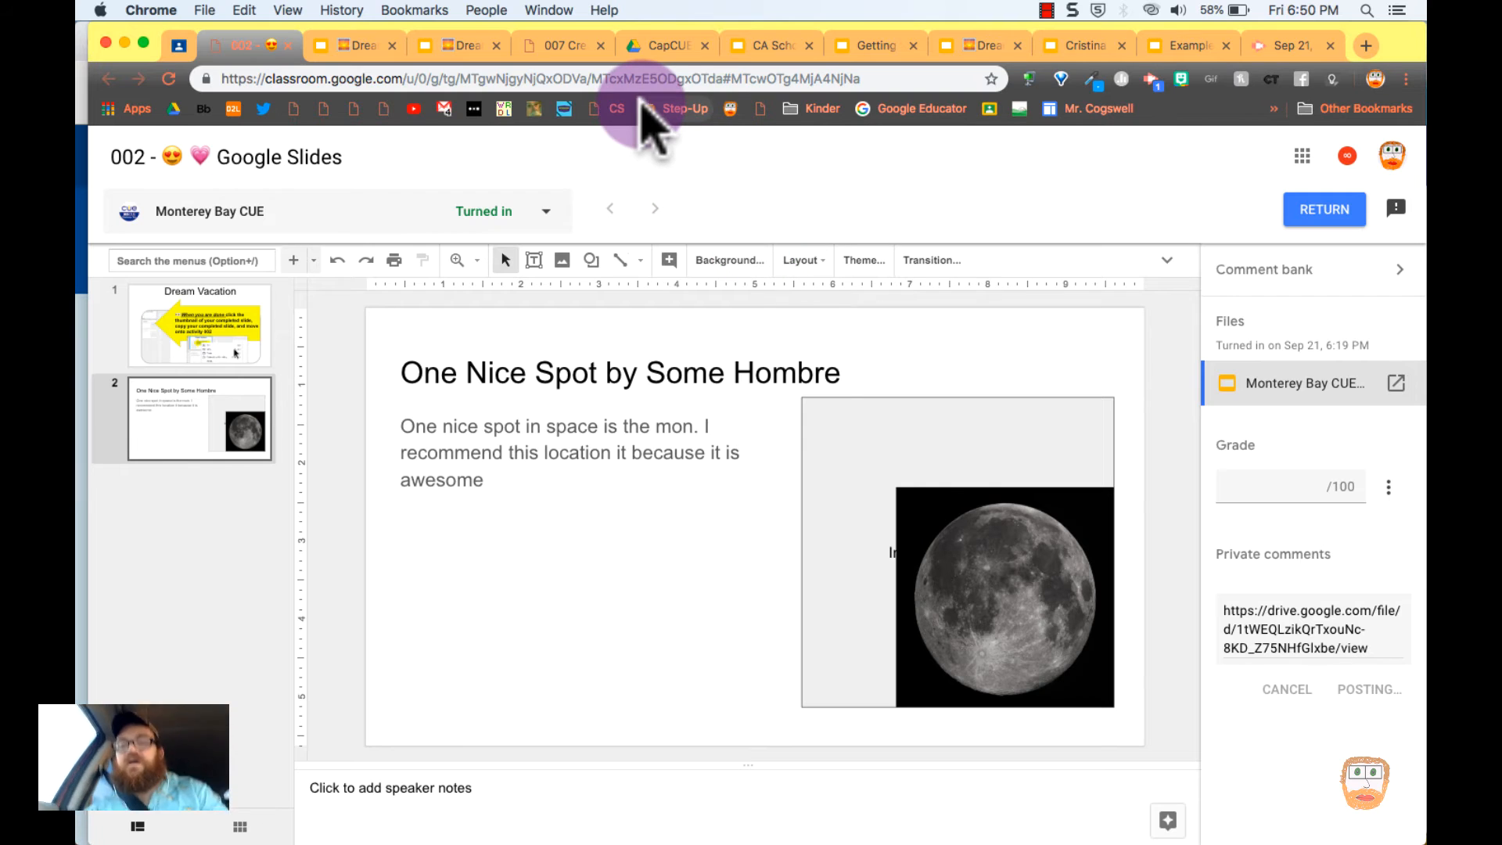
From the student's view, open the Drive feedback link in private comments, then reach the recorder menu
left_click(1367, 689)
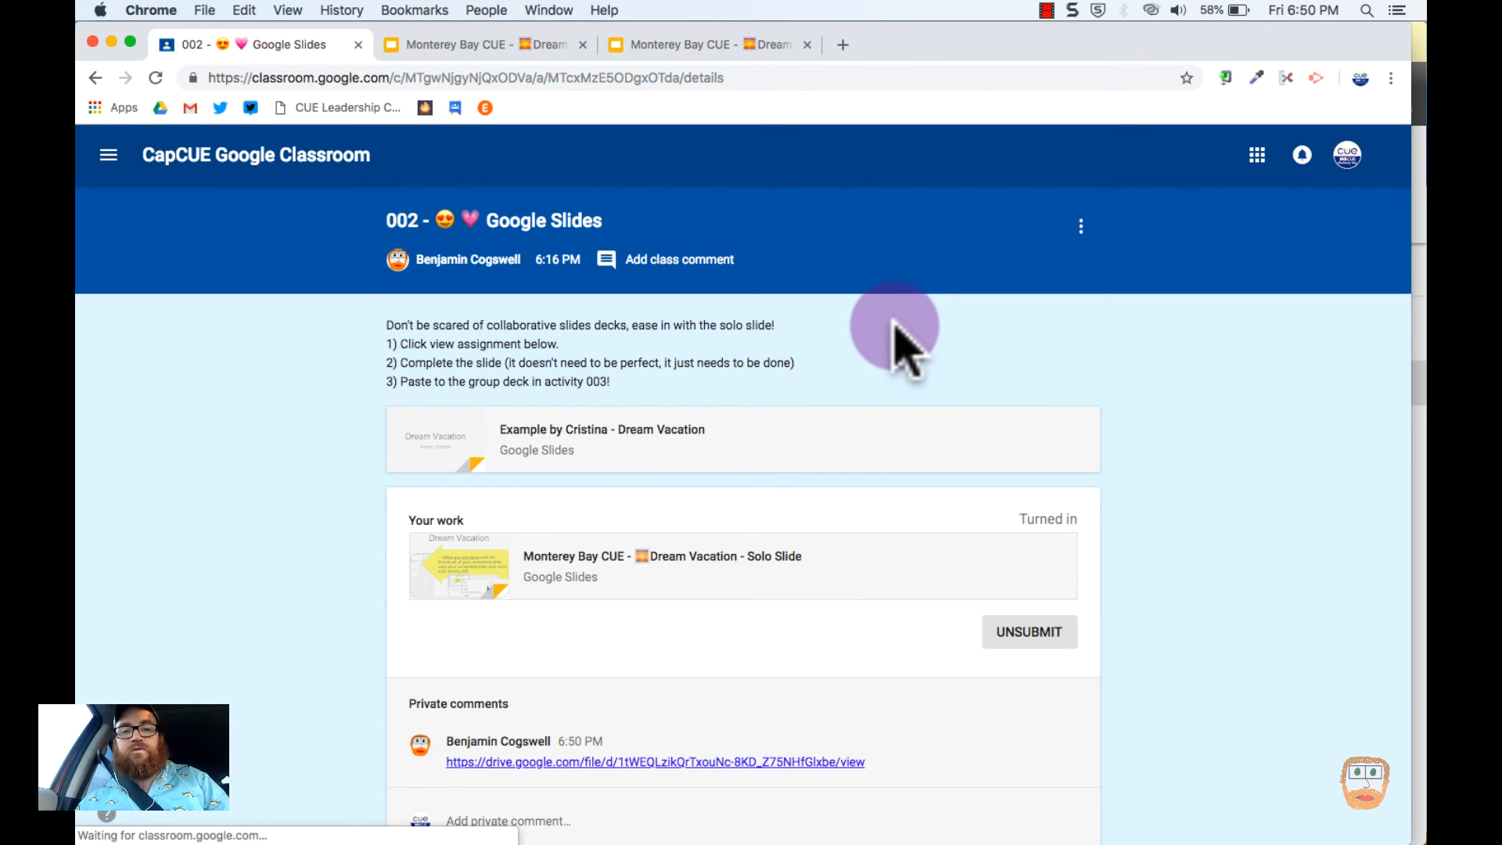
left_click(656, 762)
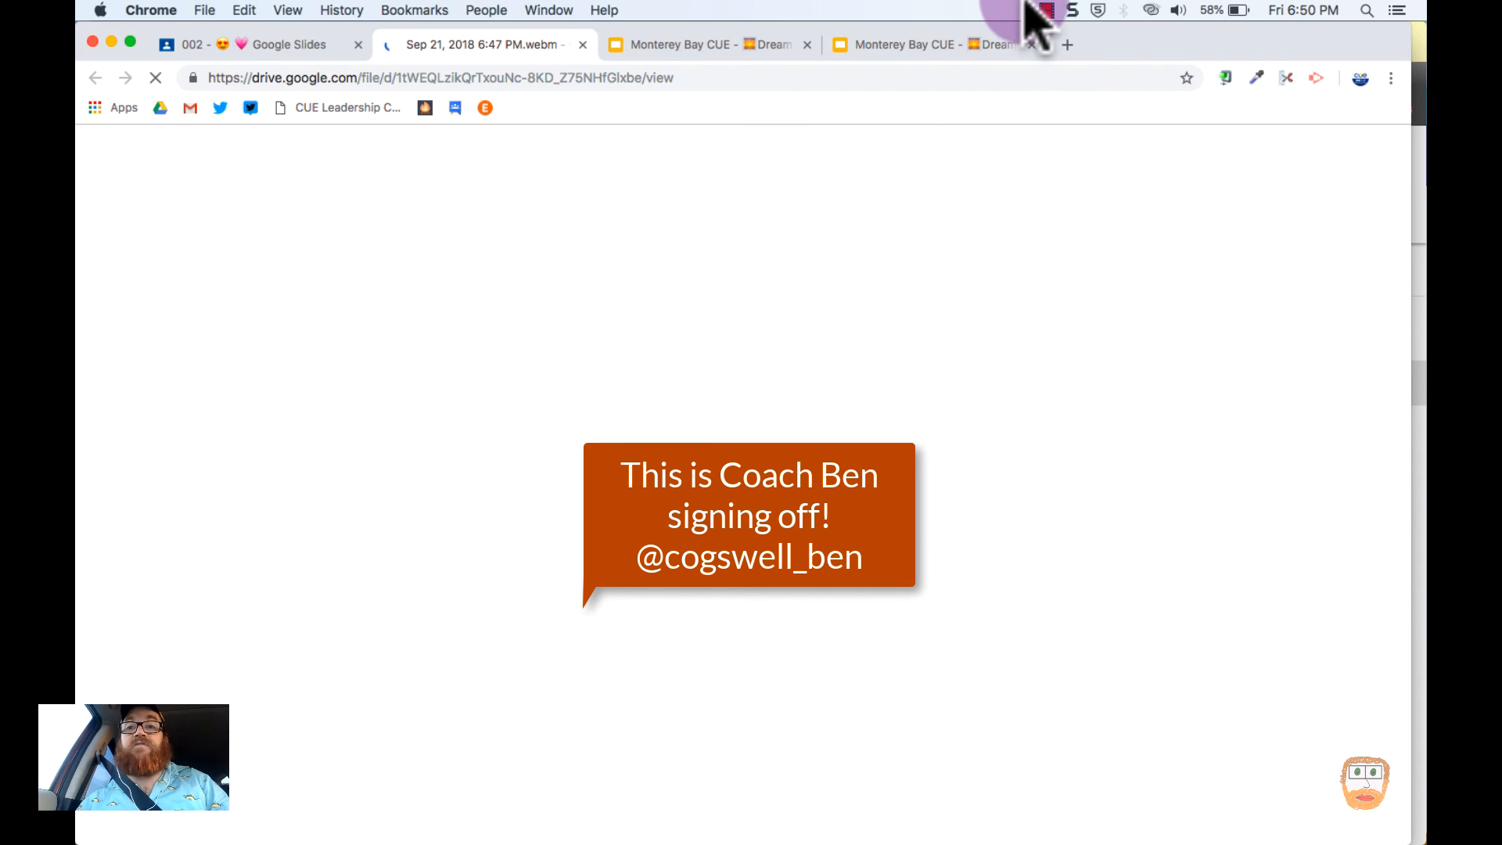
left_click(1047, 11)
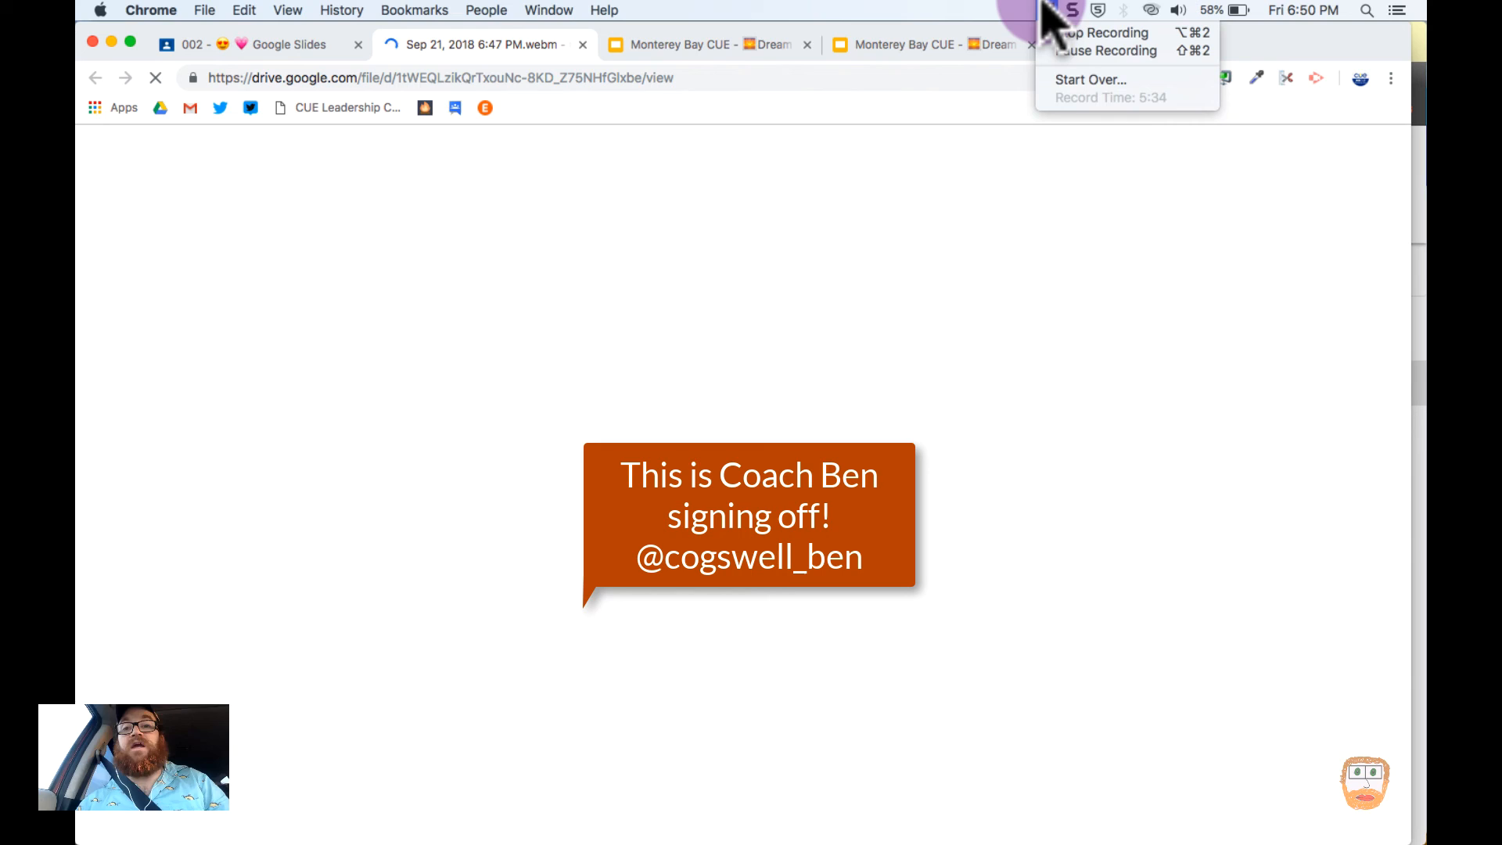